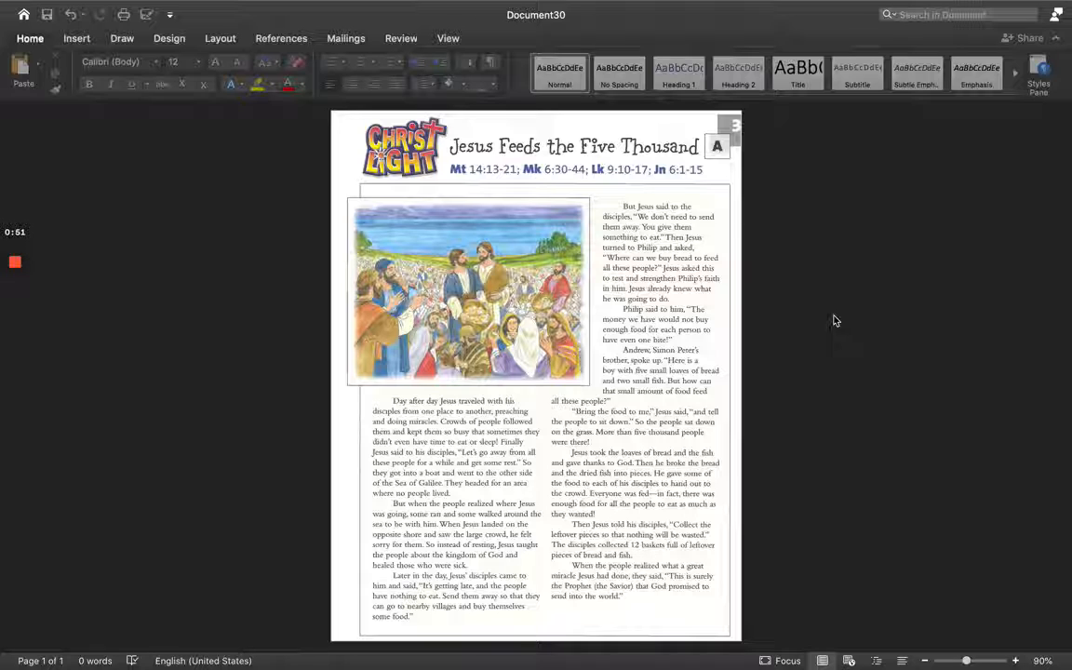
pyautogui.moveTo(871, 336)
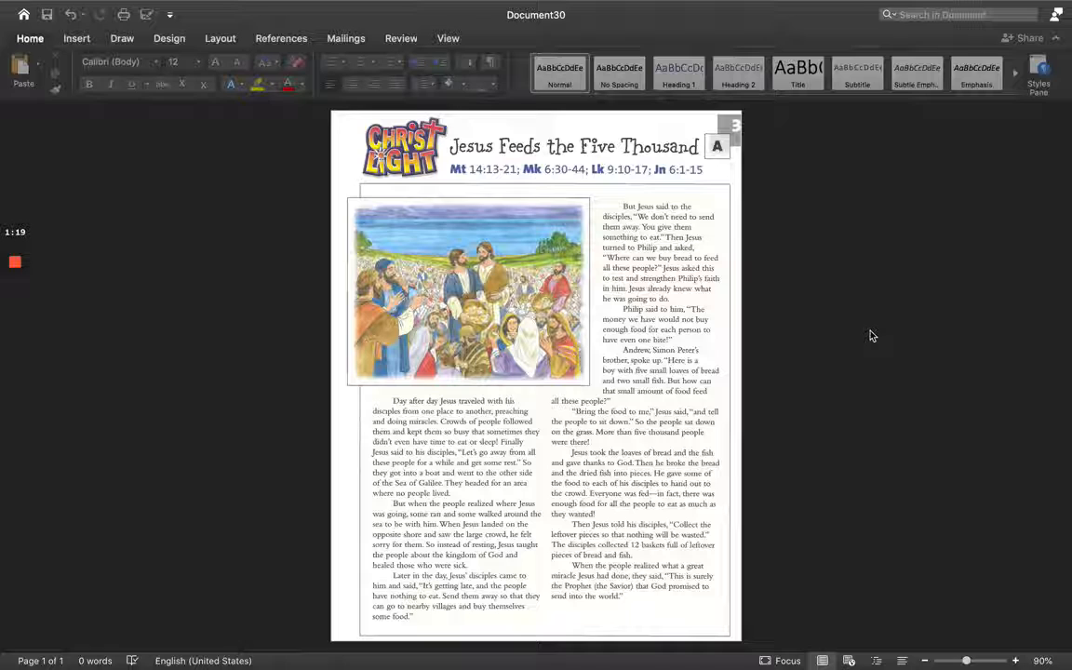
pyautogui.moveTo(893, 362)
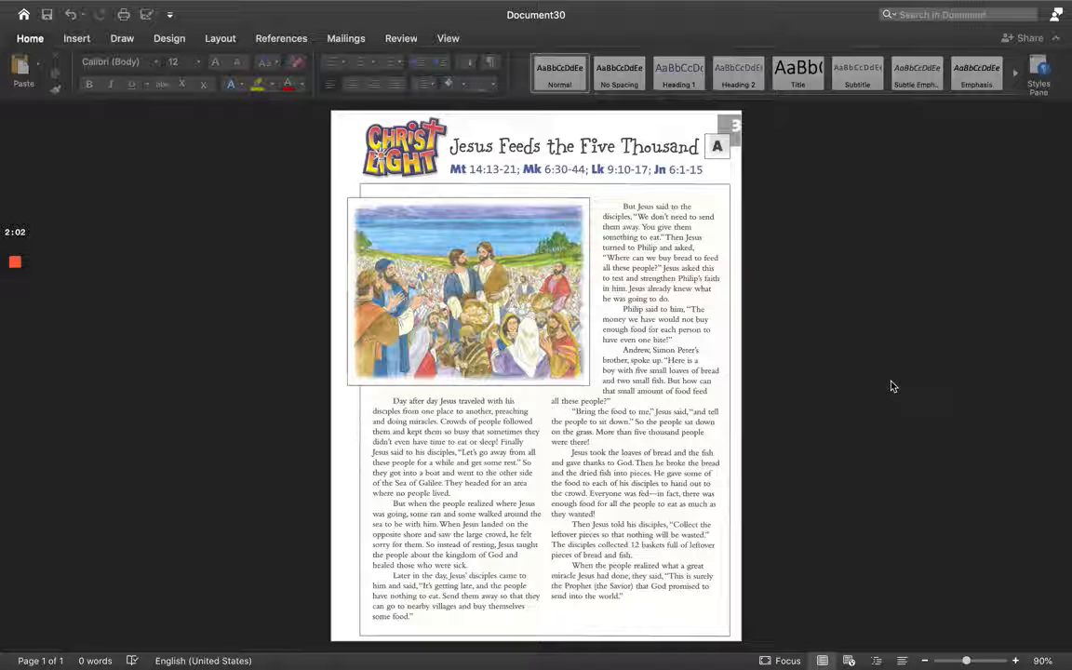
pyautogui.moveTo(894, 400)
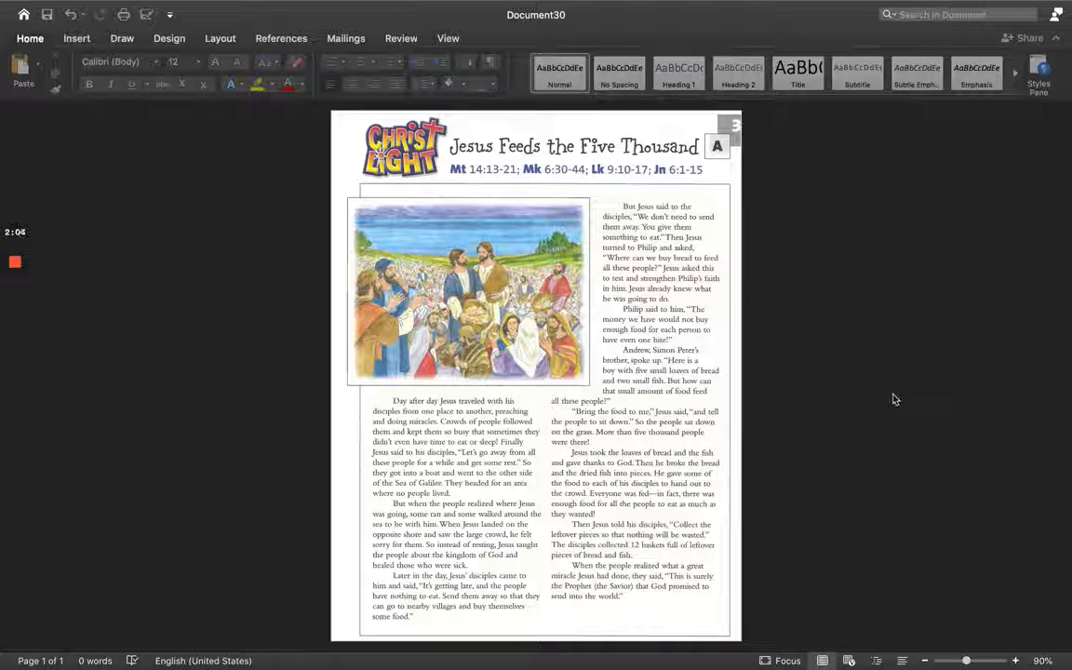